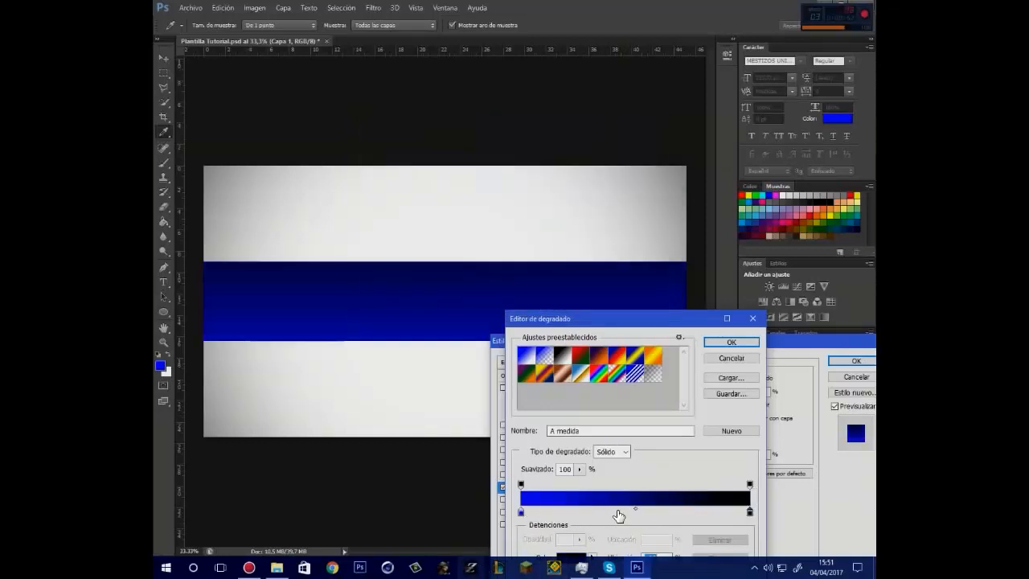
Apply a blue-to-black gradient overlay to the middle band through the Gradient Editor
left_click(730, 342)
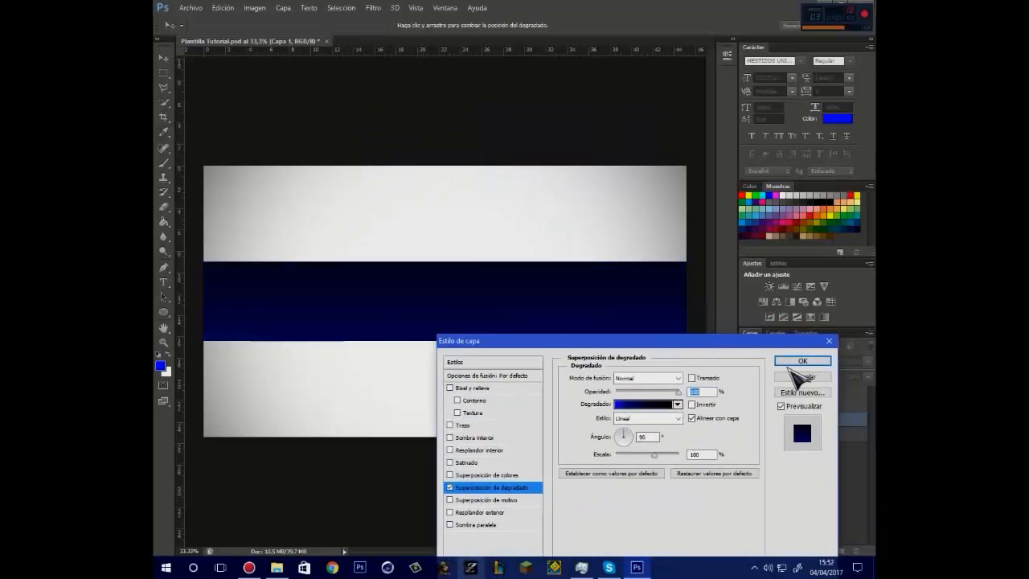
left_click(802, 361)
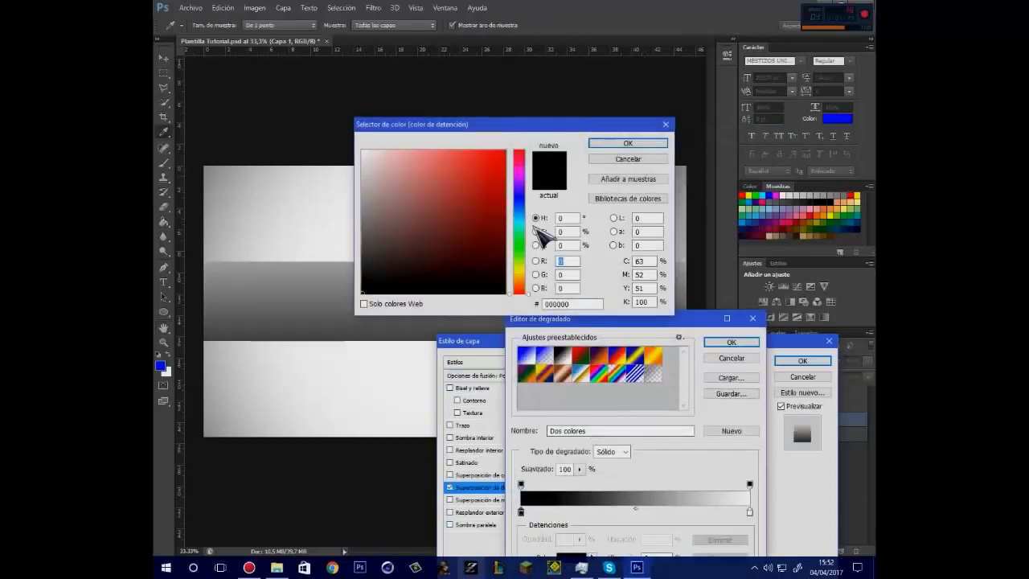
left_click(628, 143)
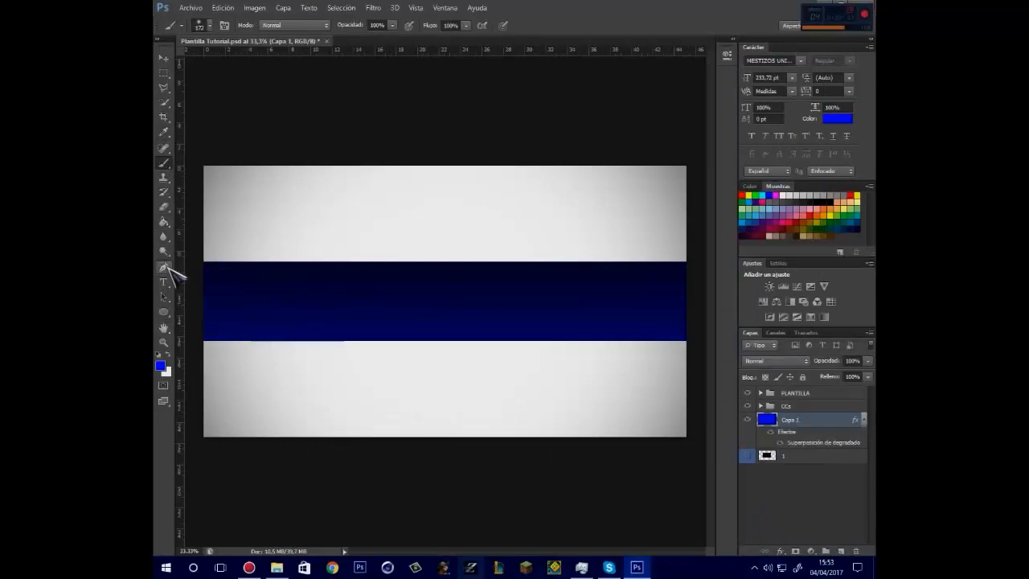
left_click(164, 267)
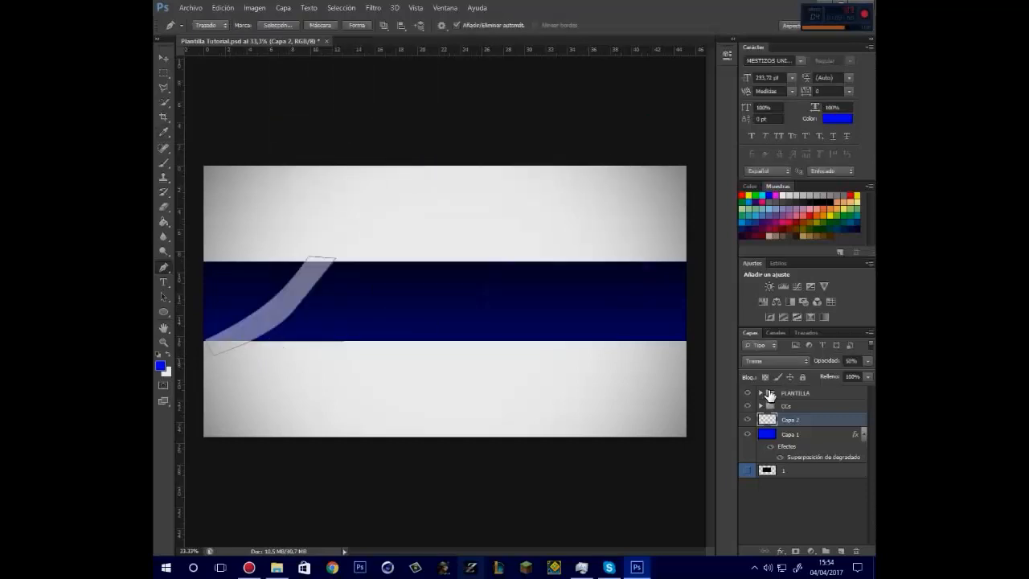
left_click(850, 360)
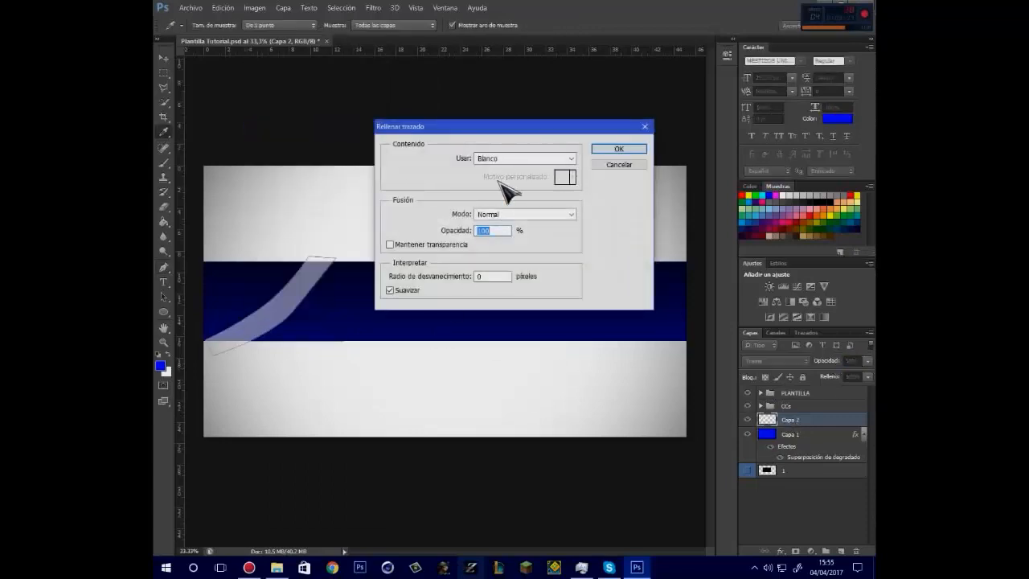
left_click(618, 148)
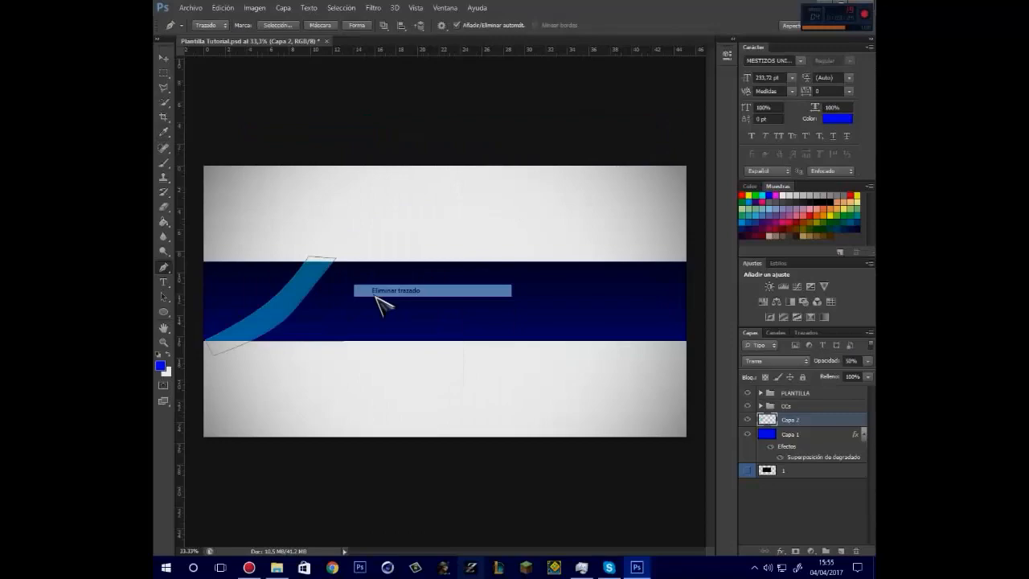
left_click(191, 8)
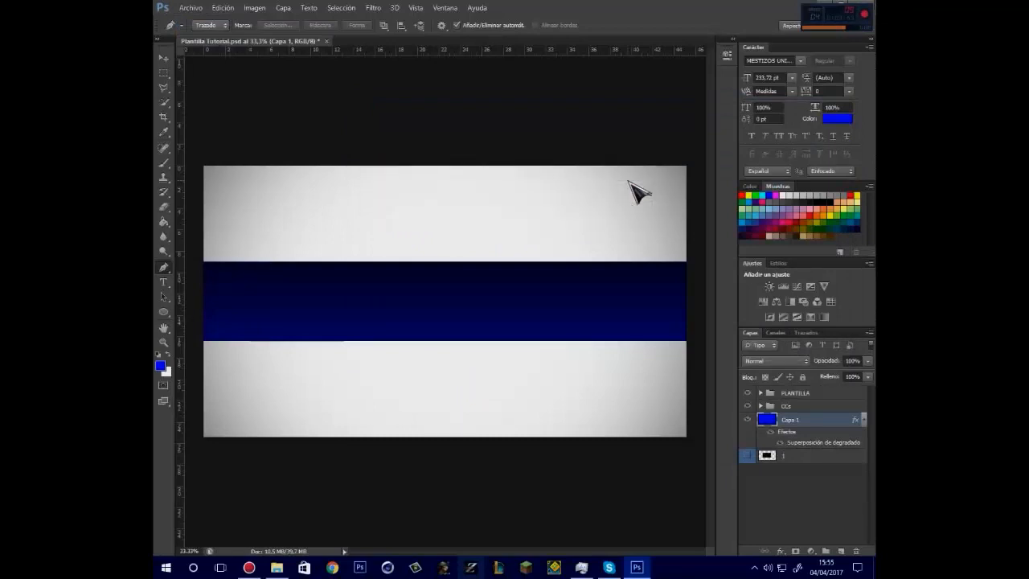
Bring a glow texture from the Evolved file's ABSTRACT GLOWS group into the banner
left_click(434, 41)
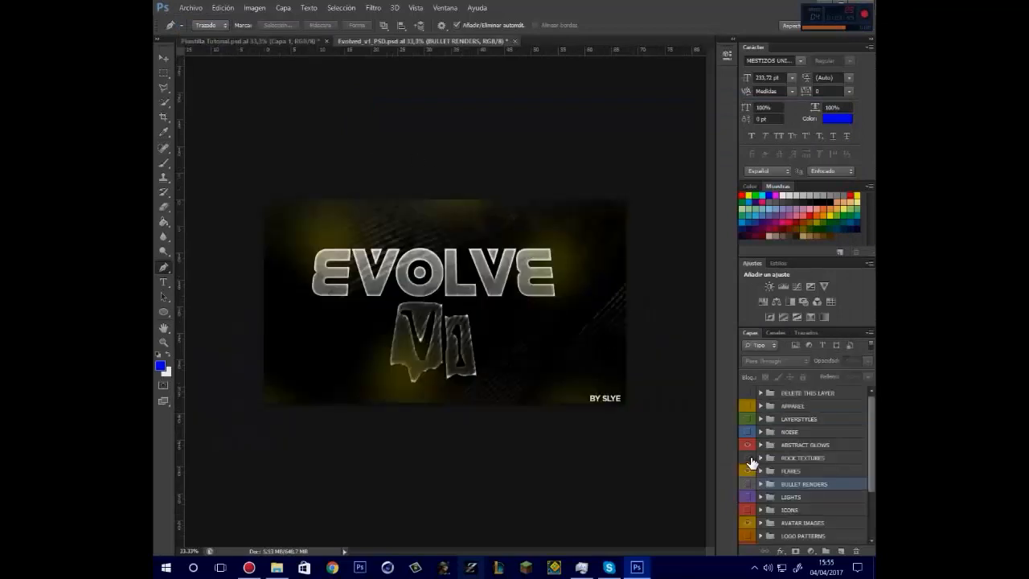
left_click(759, 444)
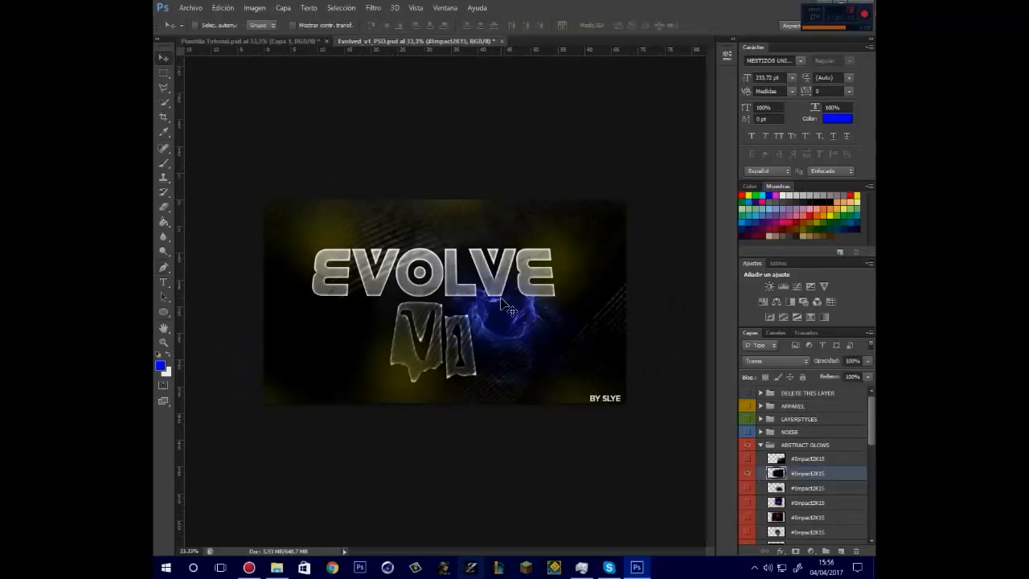
left_click(234, 41)
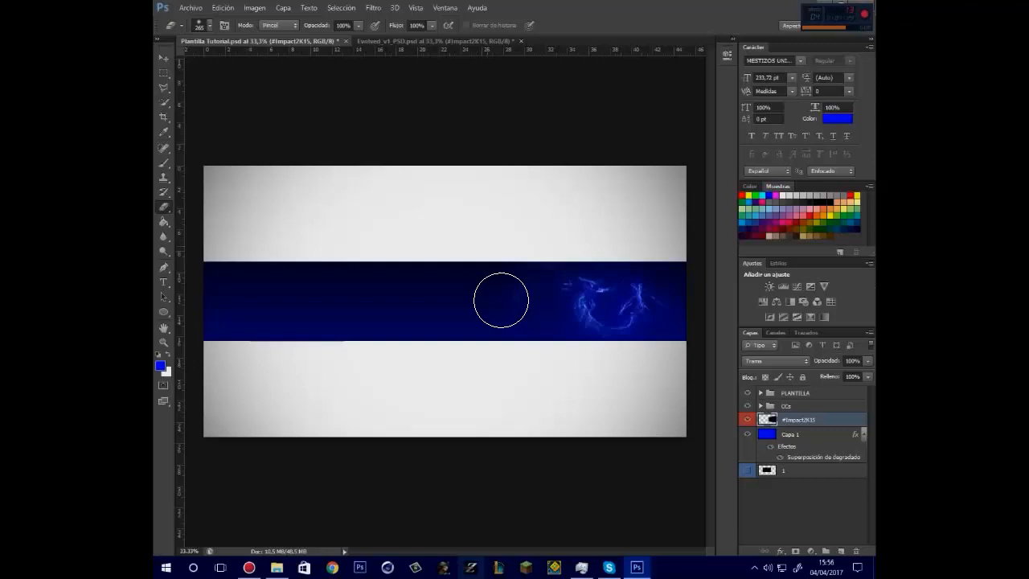
Erase the glow's excess and shift its hue to blue with Hue/Saturation
left_click(439, 41)
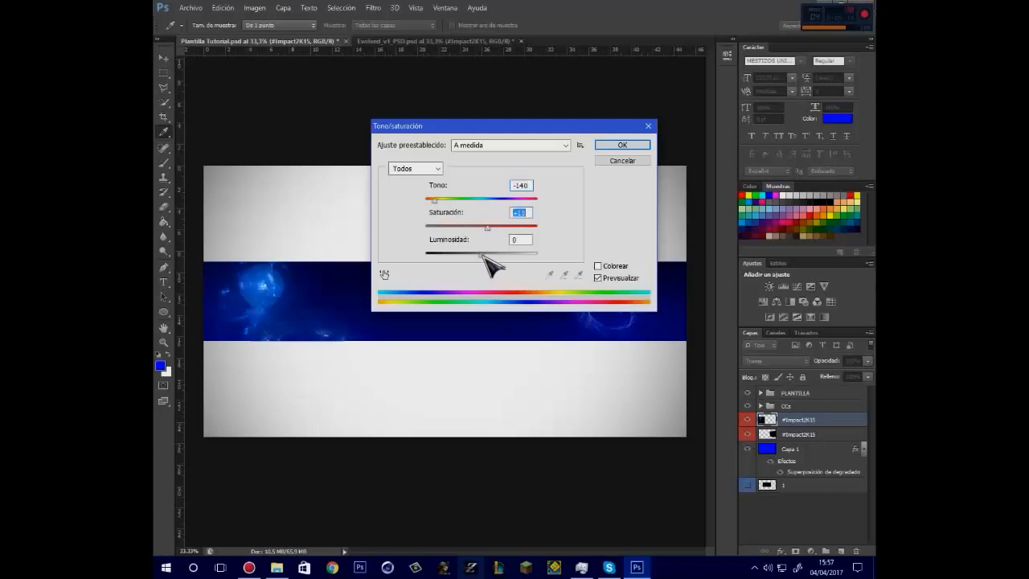
left_click(621, 144)
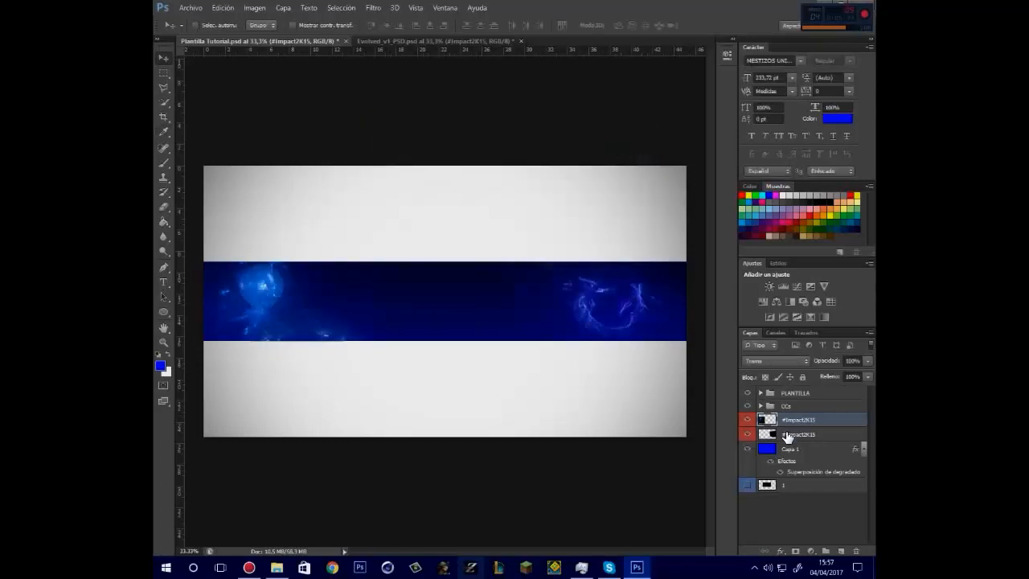
left_click(434, 41)
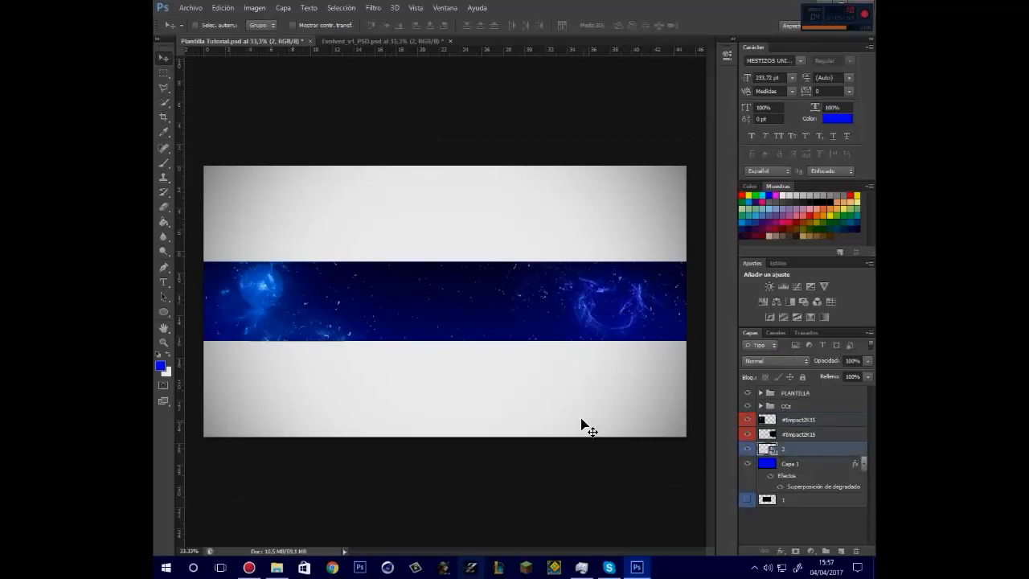
Add a NOISE speckle layer and a resized blue FLARES layer from the Evolved file
left_click(385, 41)
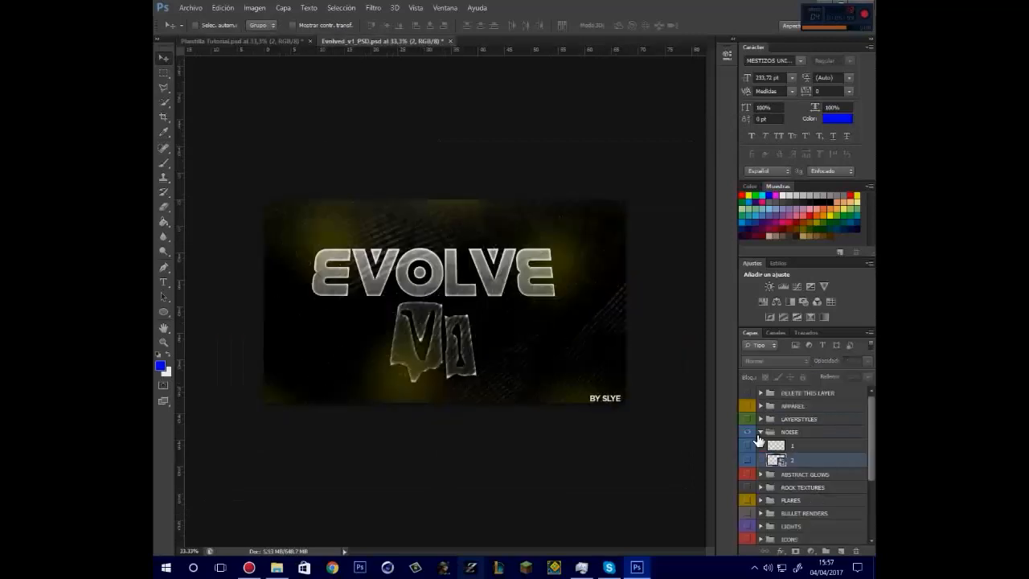
left_click(760, 406)
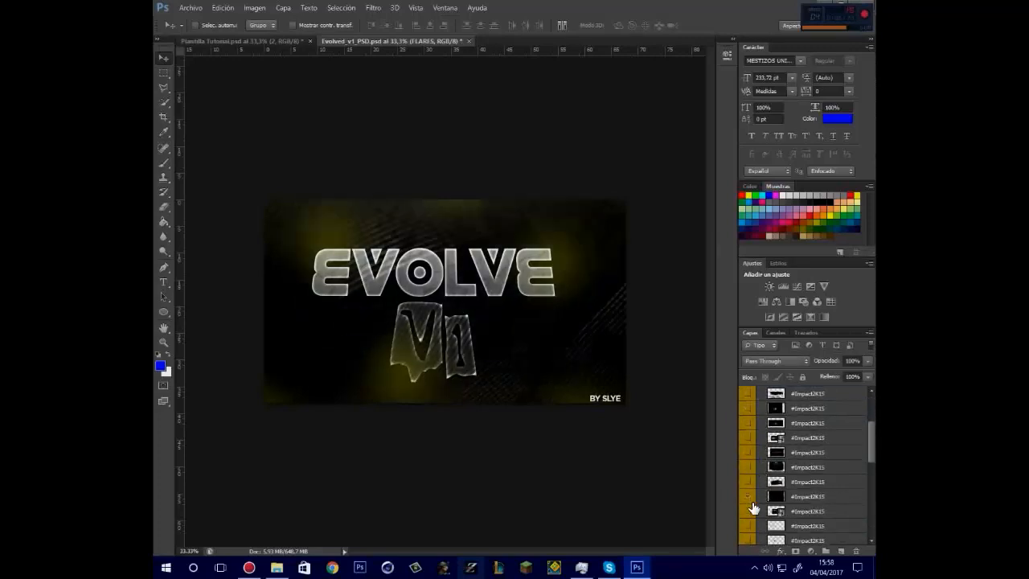
left_click(747, 423)
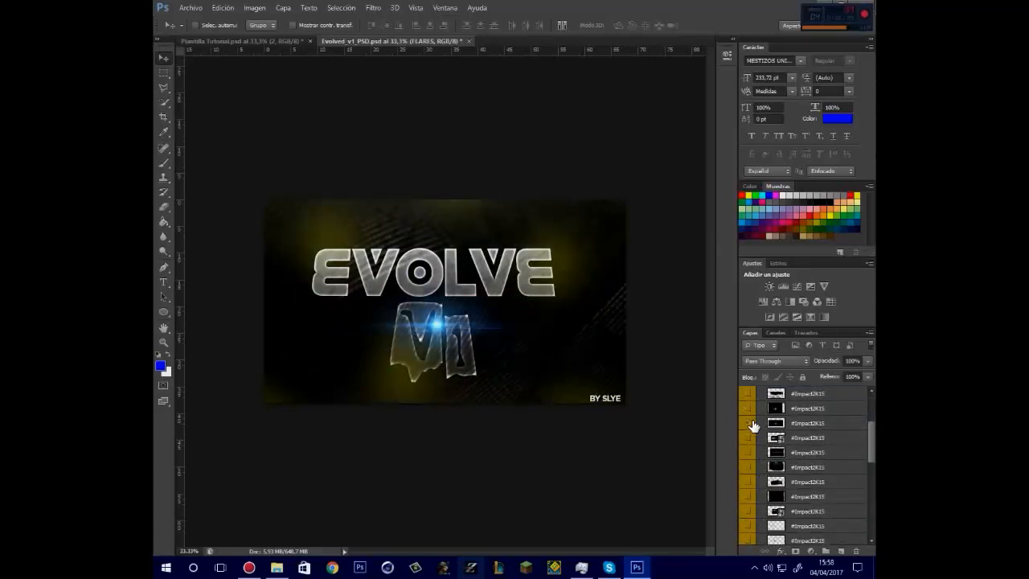
left_click(241, 41)
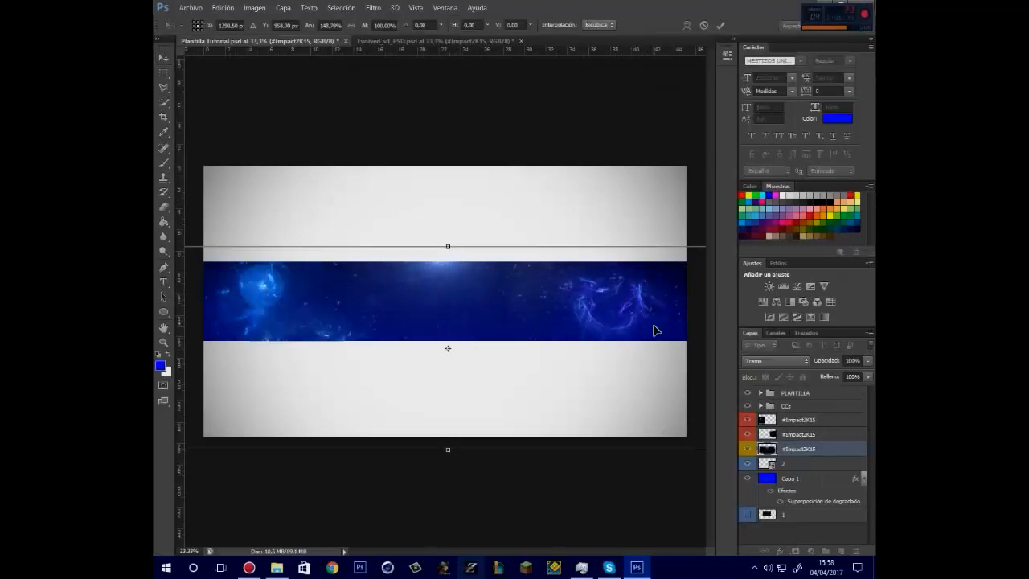
left_click(439, 41)
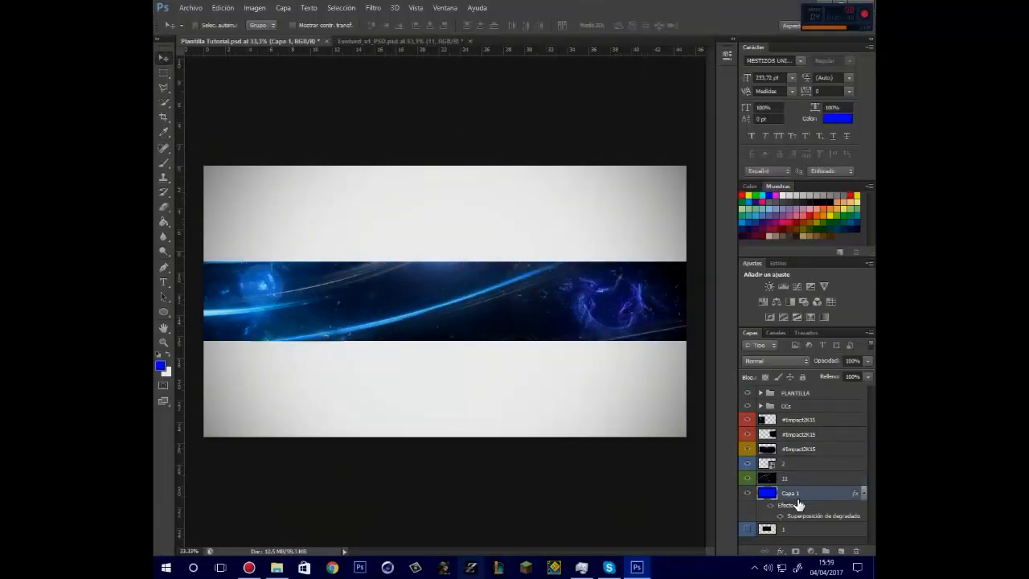
Add the light streak layer above Capa 1, then paste and scale the MIKBLUES logo
left_click(163, 224)
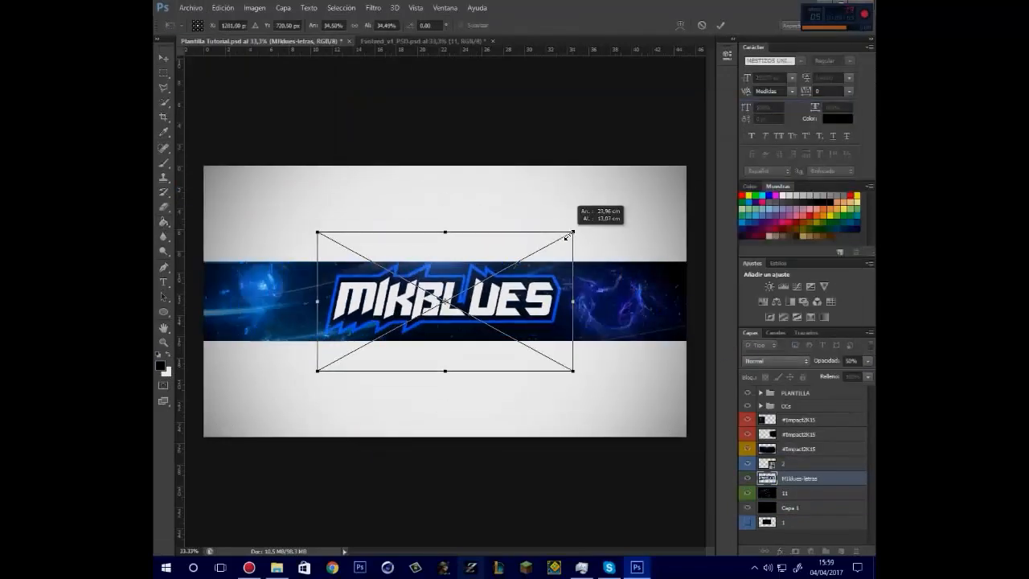
left_click_drag(570, 235, 574, 239)
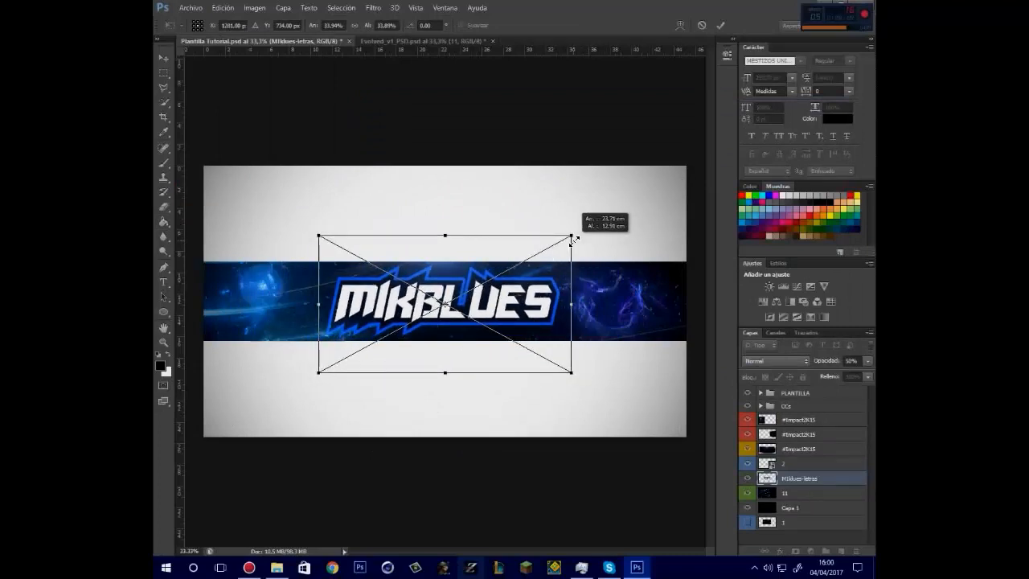
left_click(798, 448)
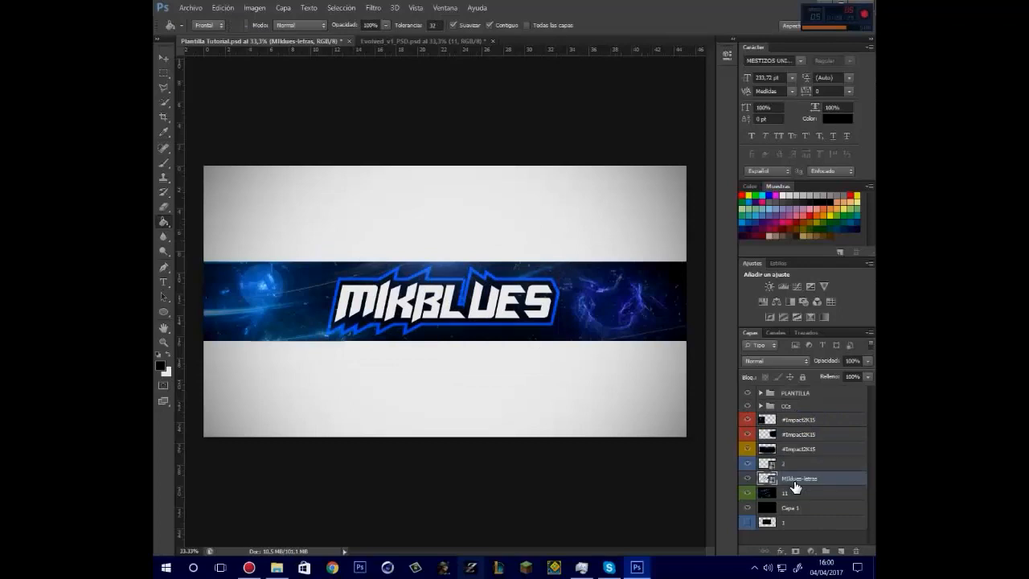
left_click(426, 41)
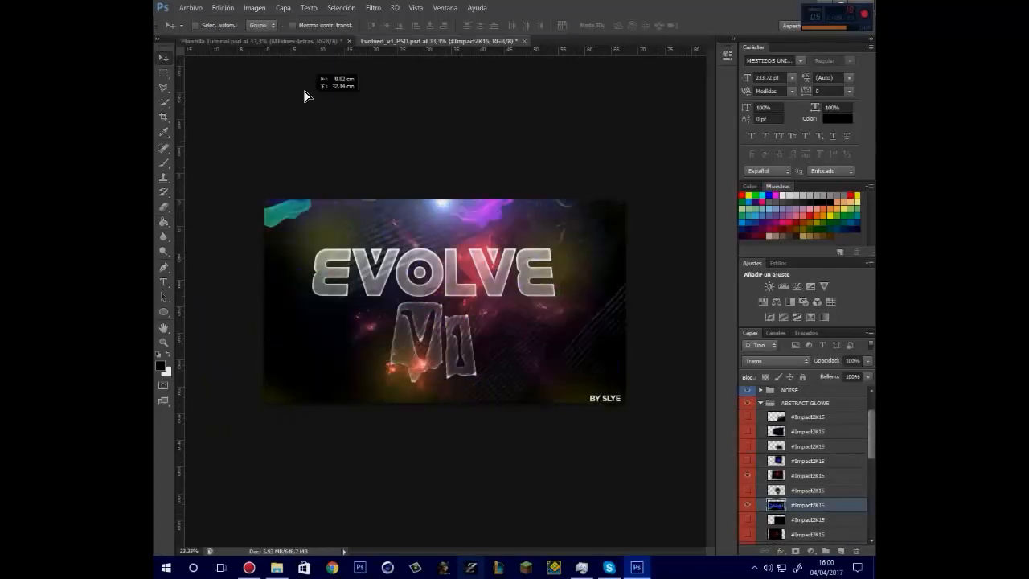
Place a green-purple abstract glow under the logo and apply an inner/outer glow style
left_click(265, 41)
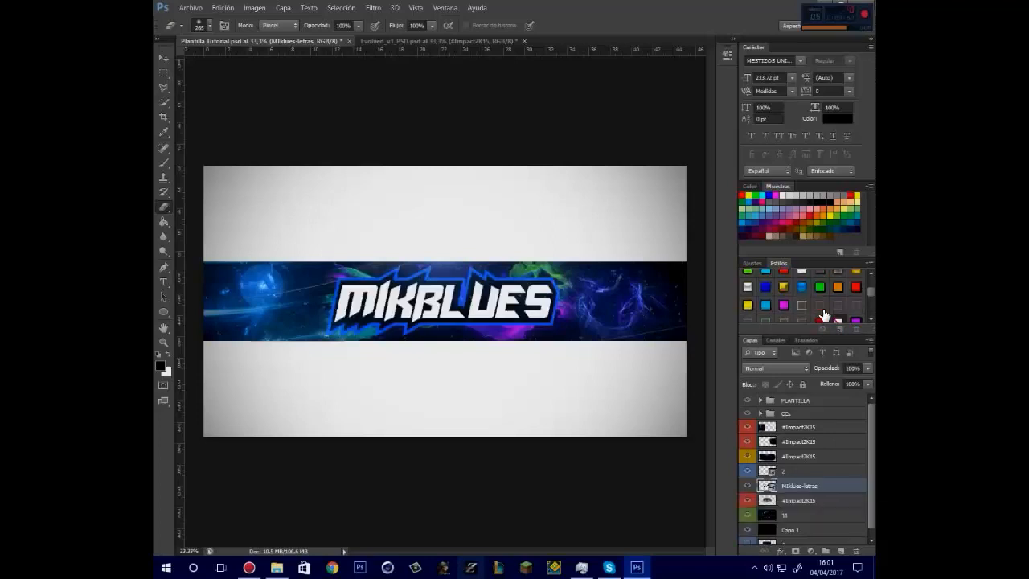
left_click(828, 315)
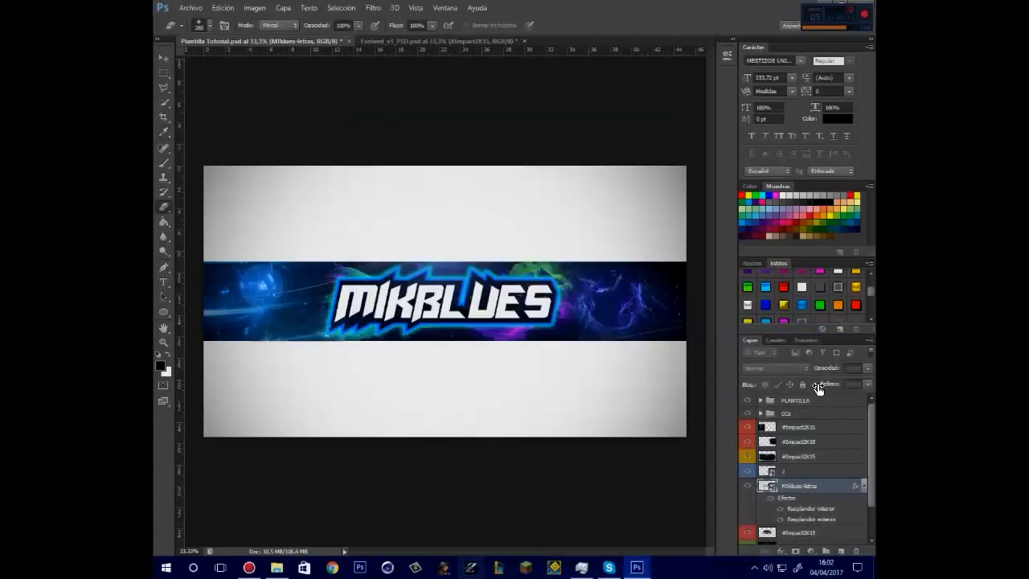
left_click(450, 41)
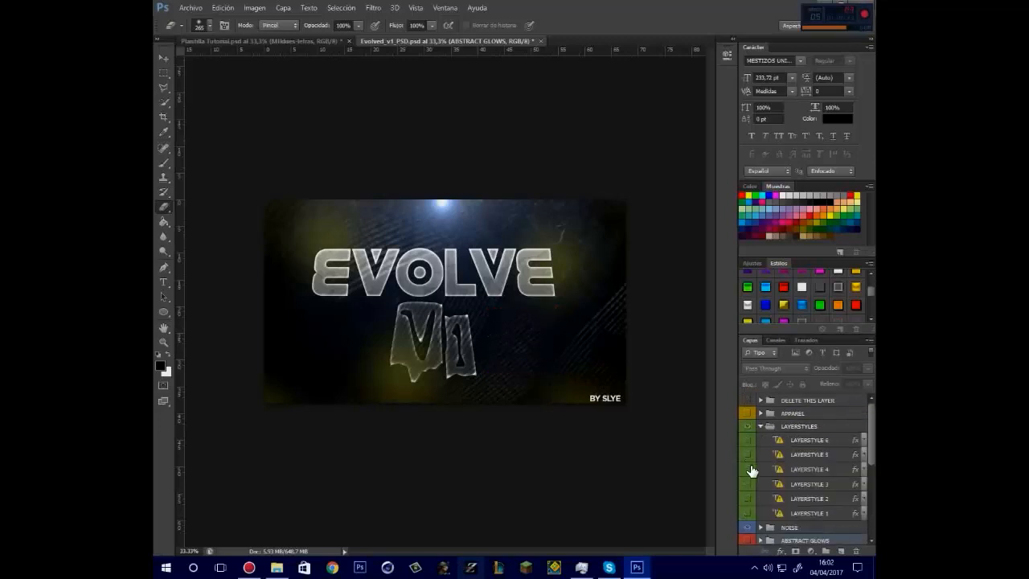
Drag the Skype layer from the Evolved file's social icons and position it under the logo
left_click(808, 498)
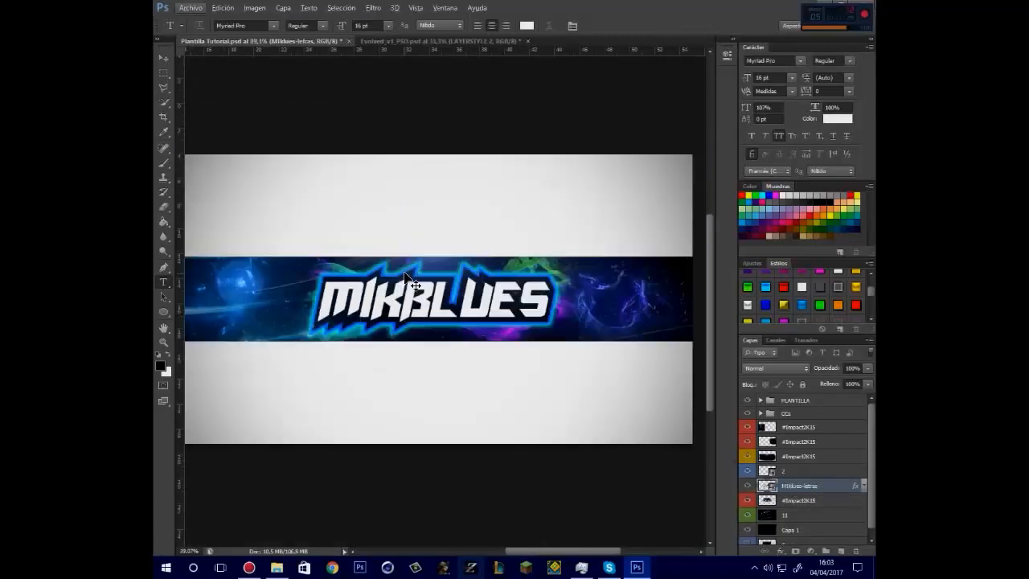
left_click(455, 41)
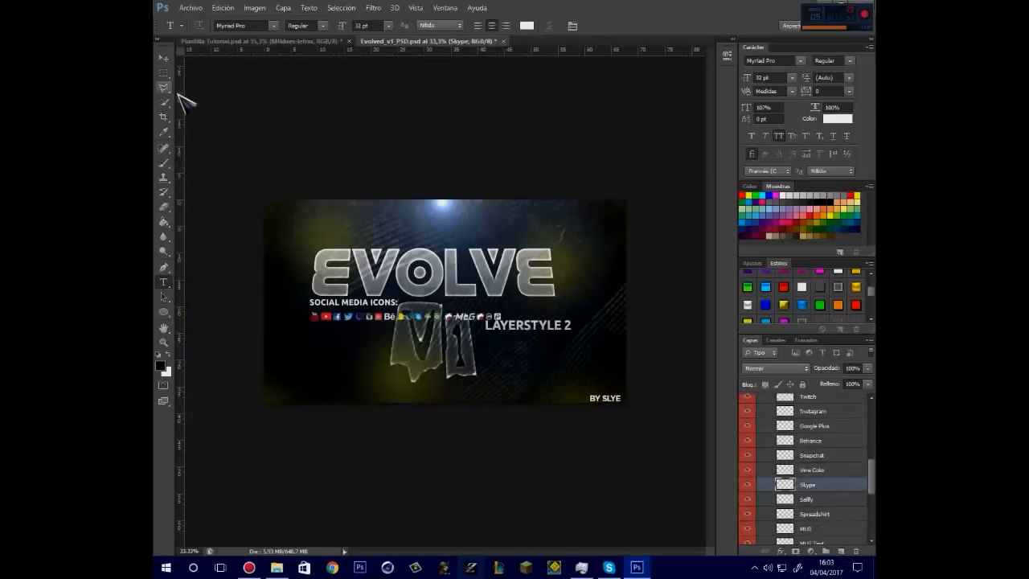
left_click(241, 41)
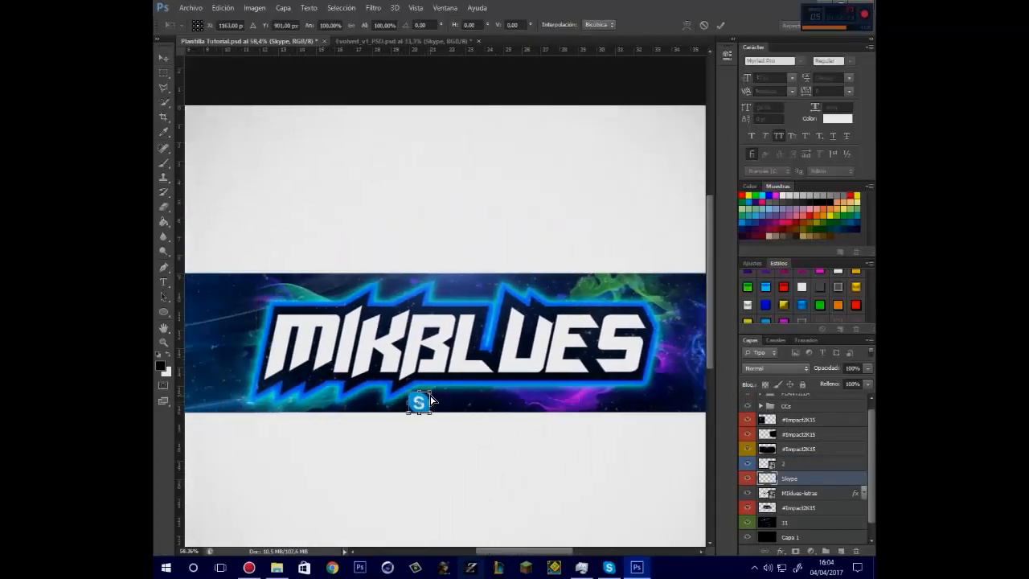
left_click(164, 282)
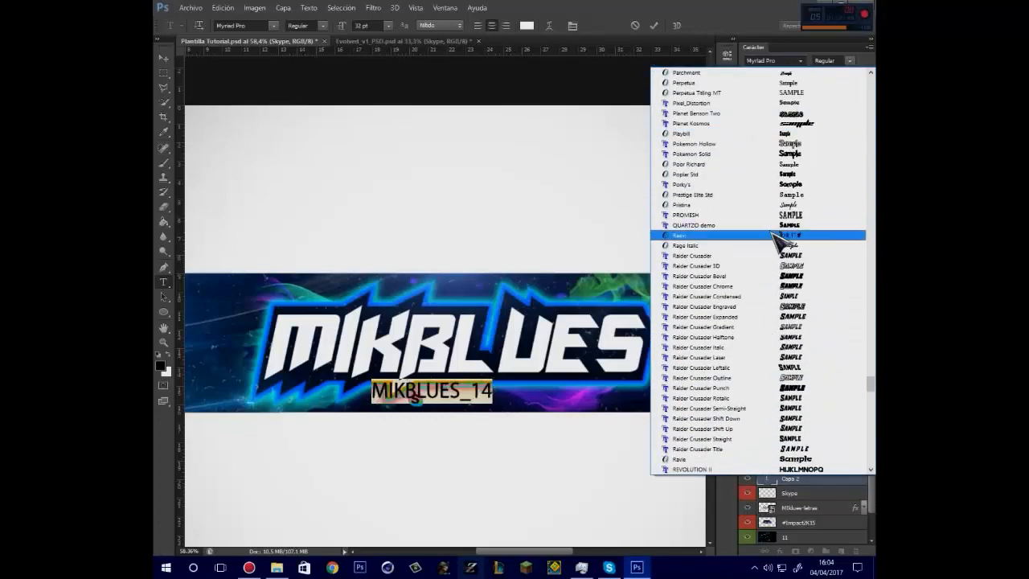
Set the MIKBLUES_14 text beside the Skype icon in a bold display font
left_click(693, 225)
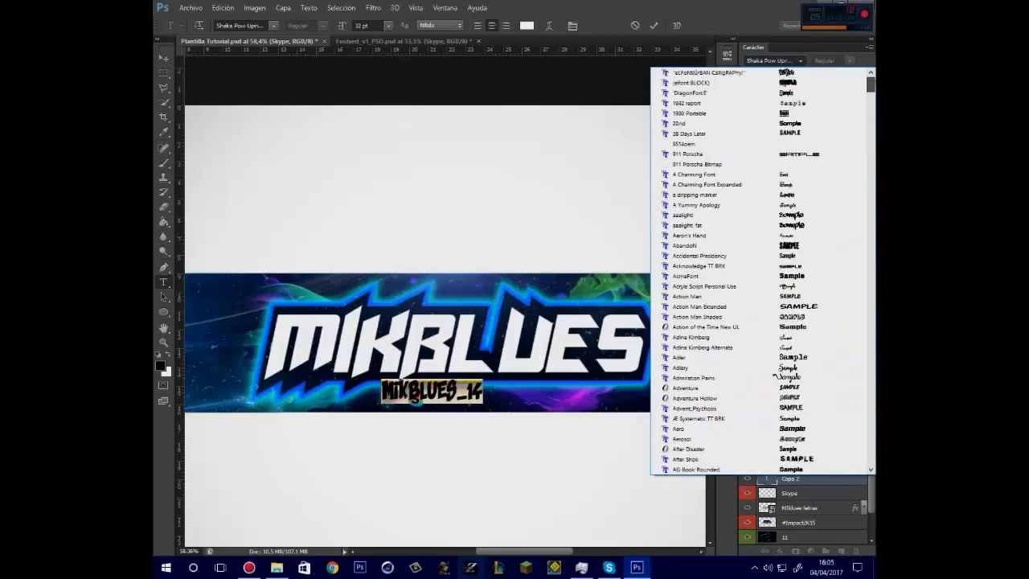
scroll("down", 3)
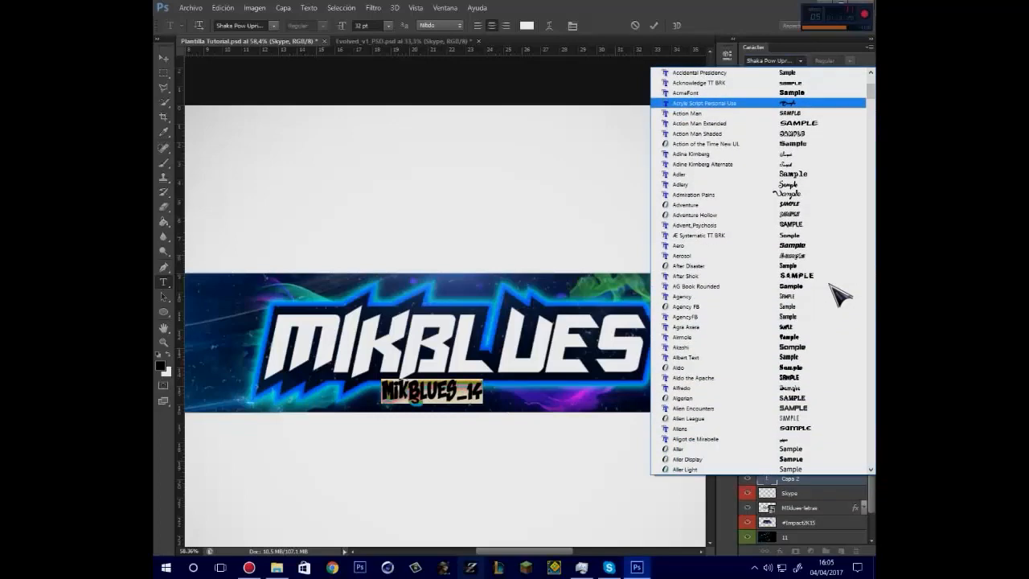